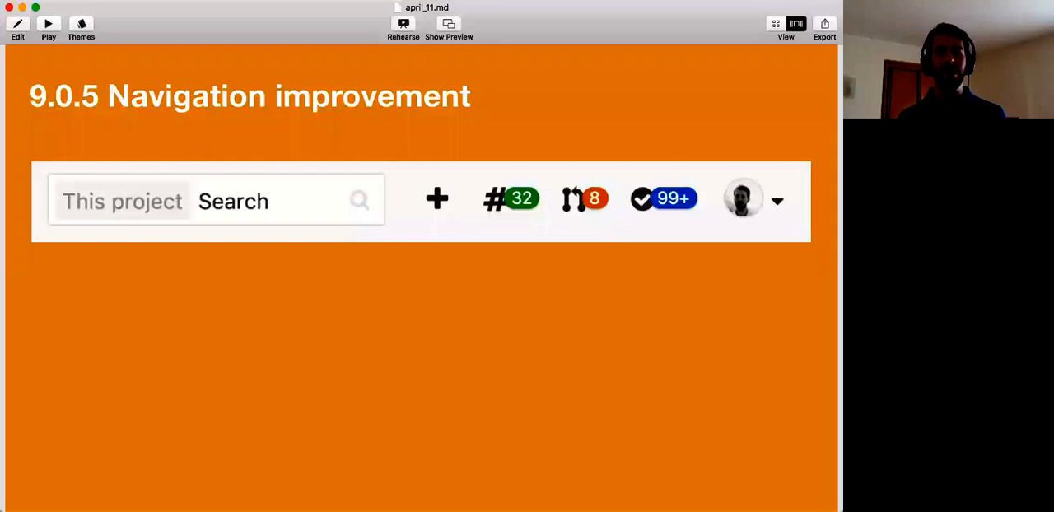
mouse_move(604, 26)
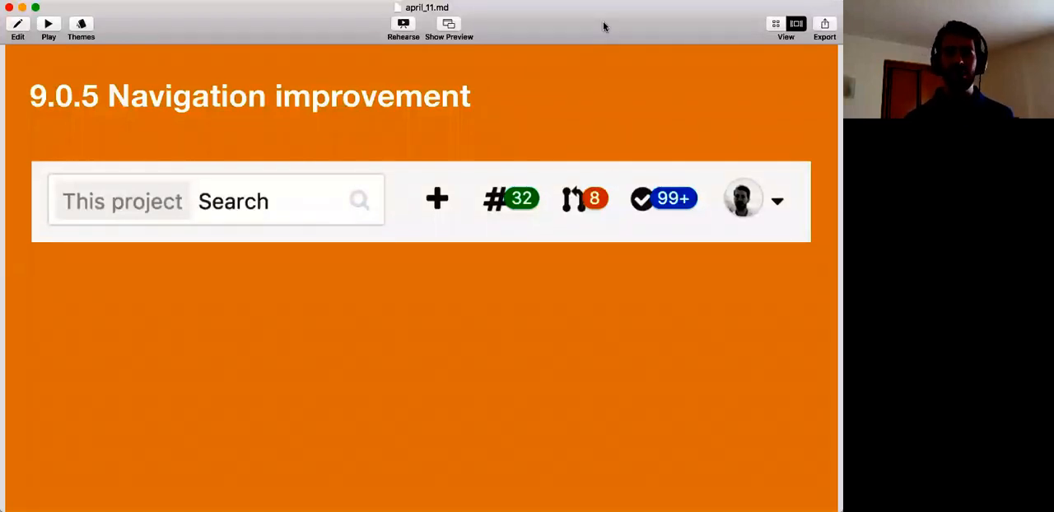
mouse_move(494, 43)
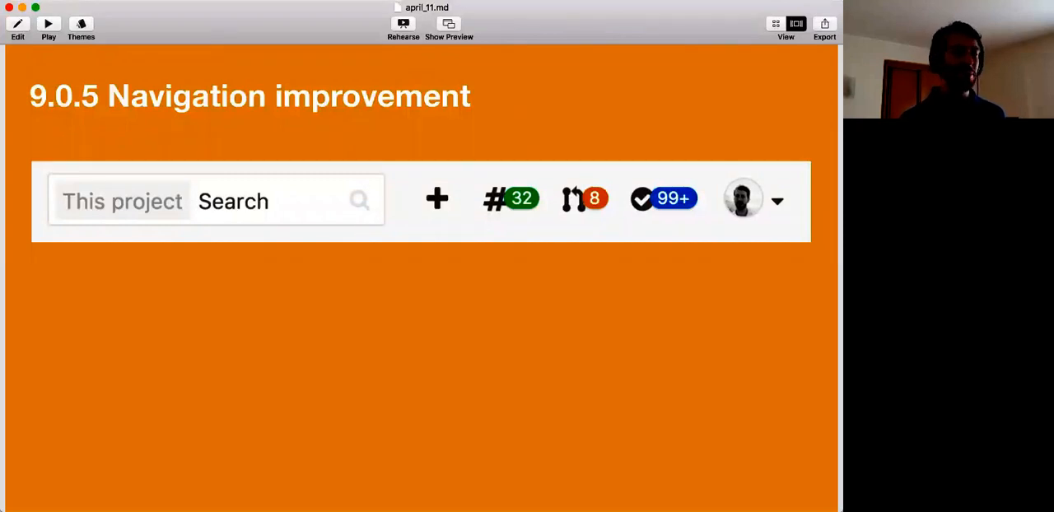
mouse_move(398, 222)
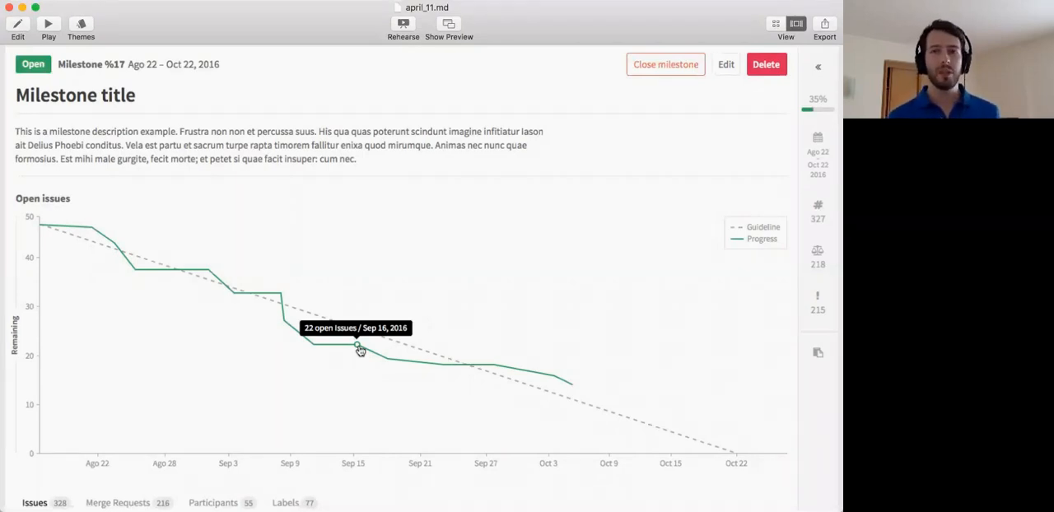
- Advance to the Improved template access slide and click through its template-access demo controls
key("right")
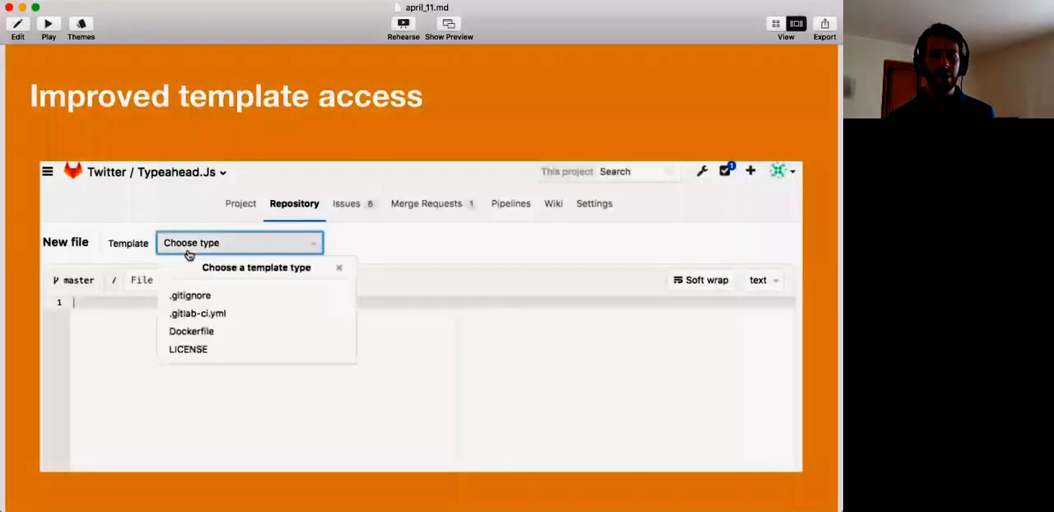
left_click(190, 295)
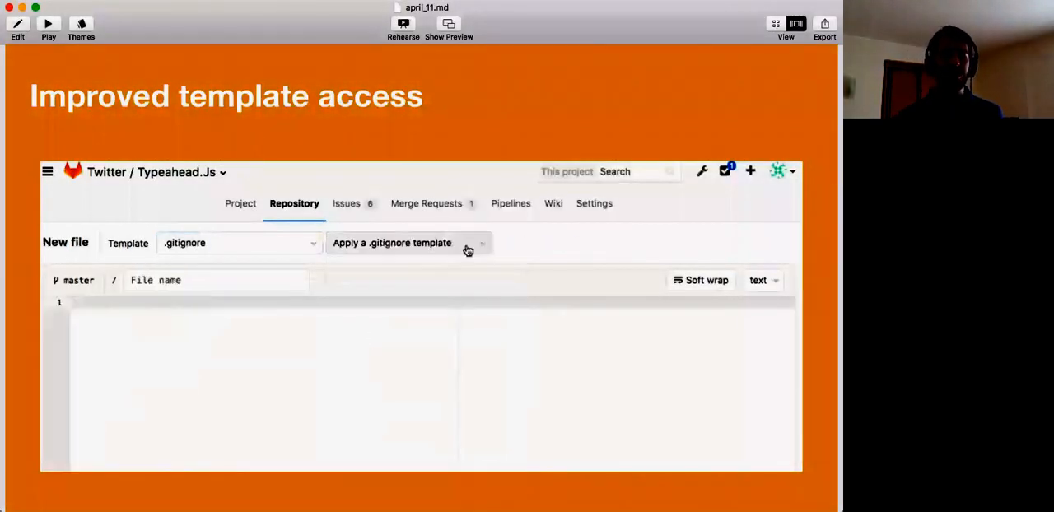
left_click(402, 244)
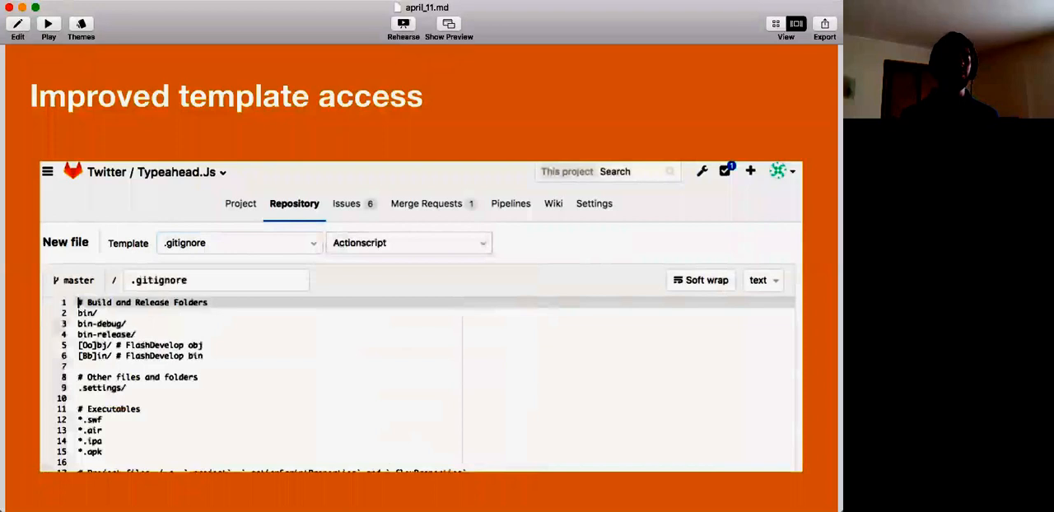
left_click(239, 242)
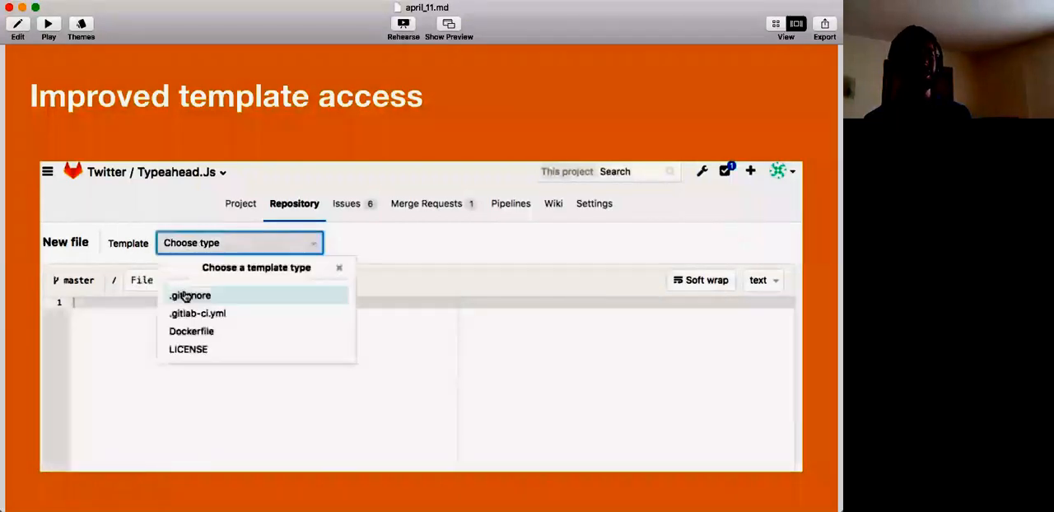
left_click(189, 295)
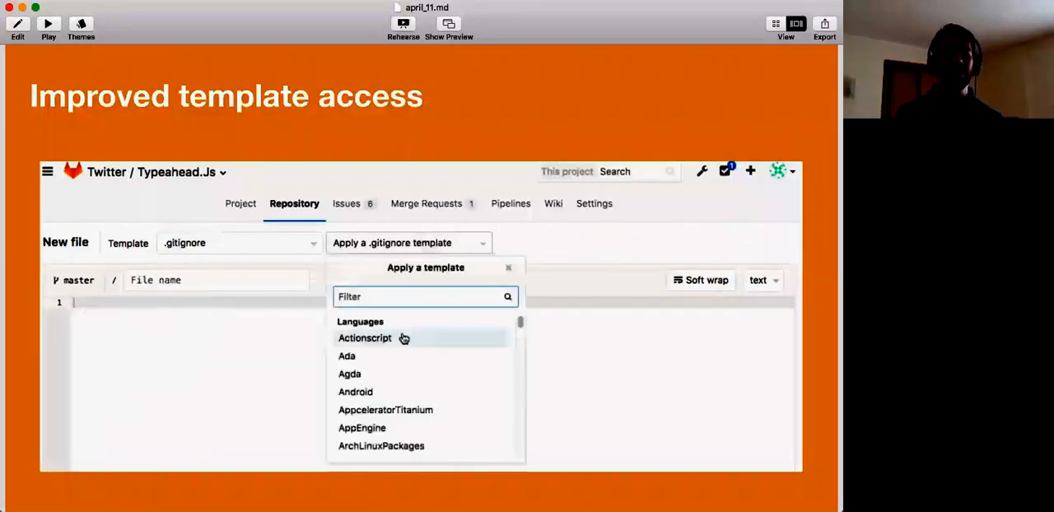
left_click(365, 337)
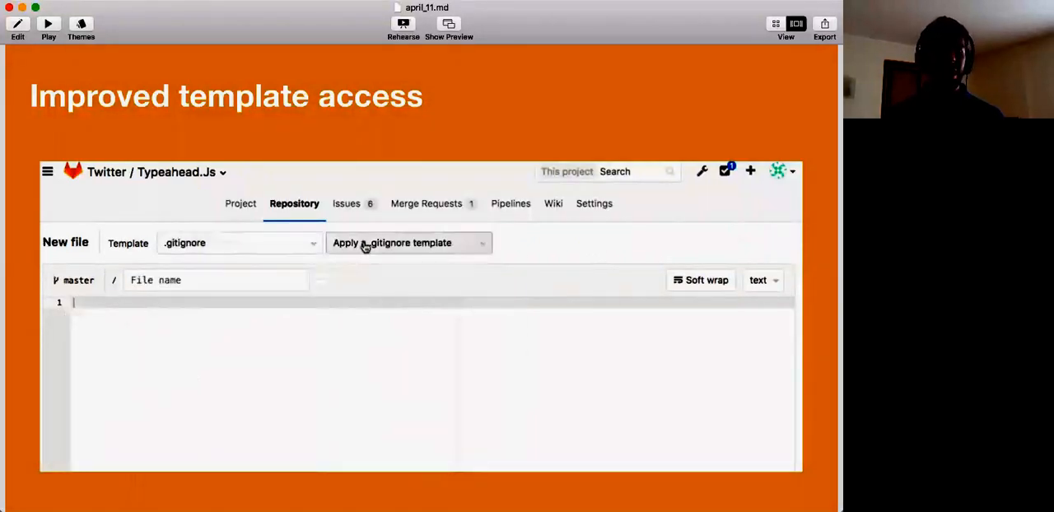
left_click(408, 242)
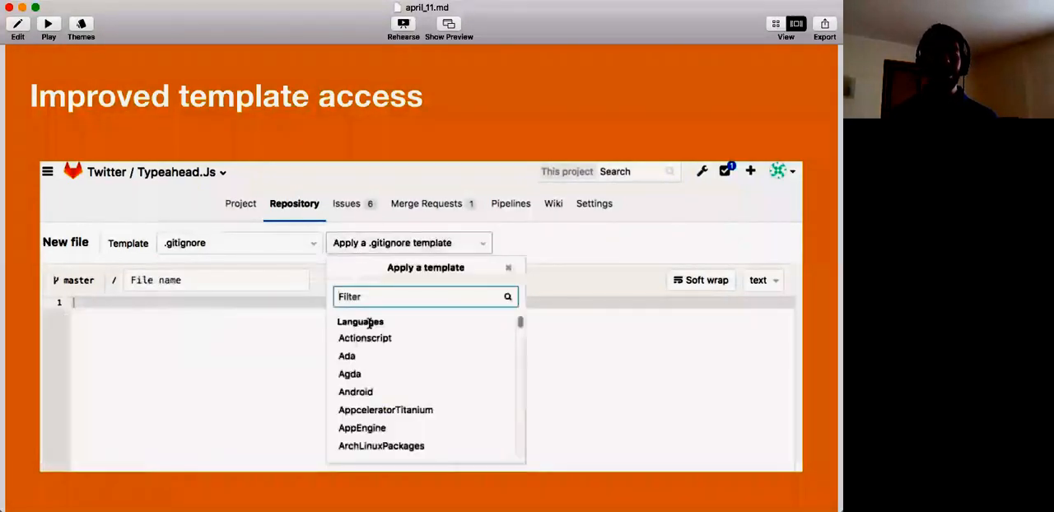
left_click(349, 374)
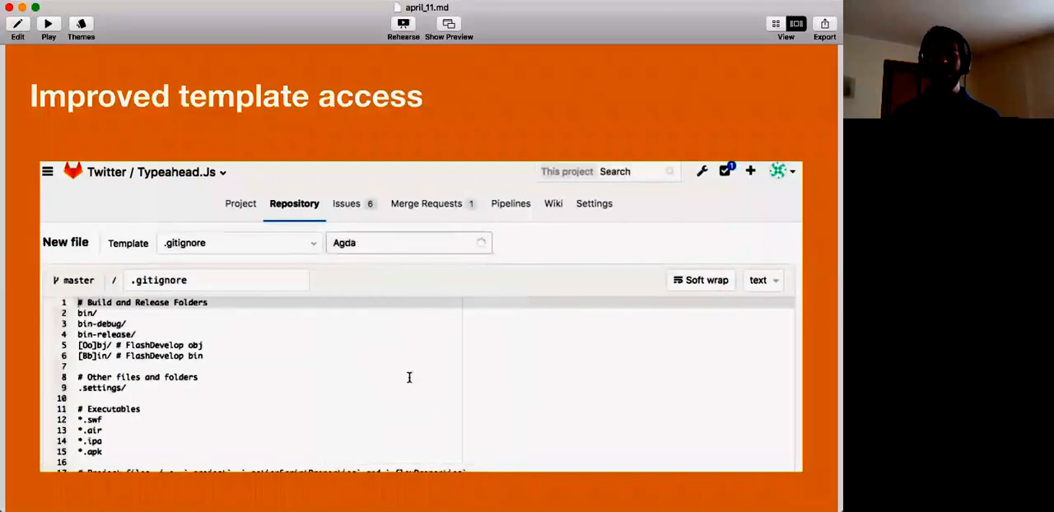
left_click(408, 242)
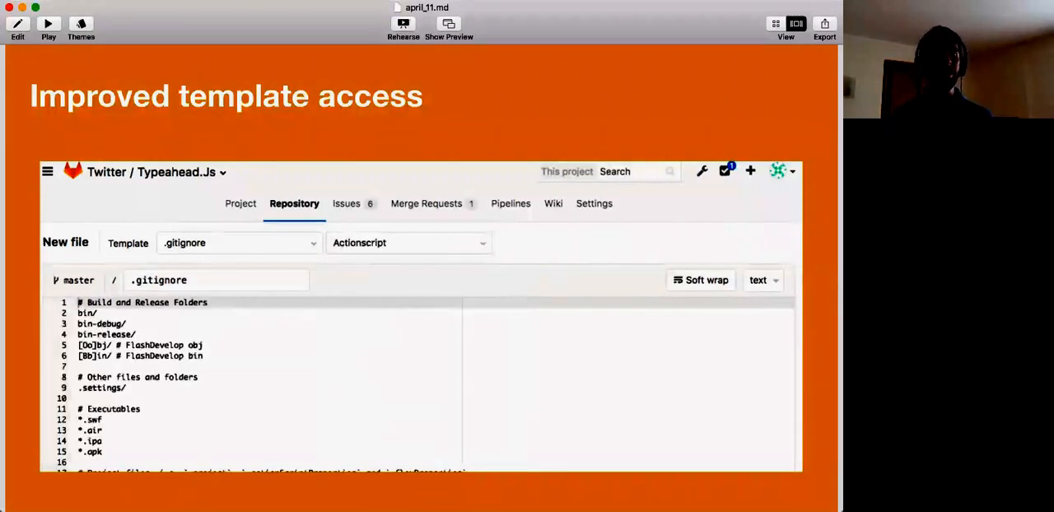
left_click(409, 243)
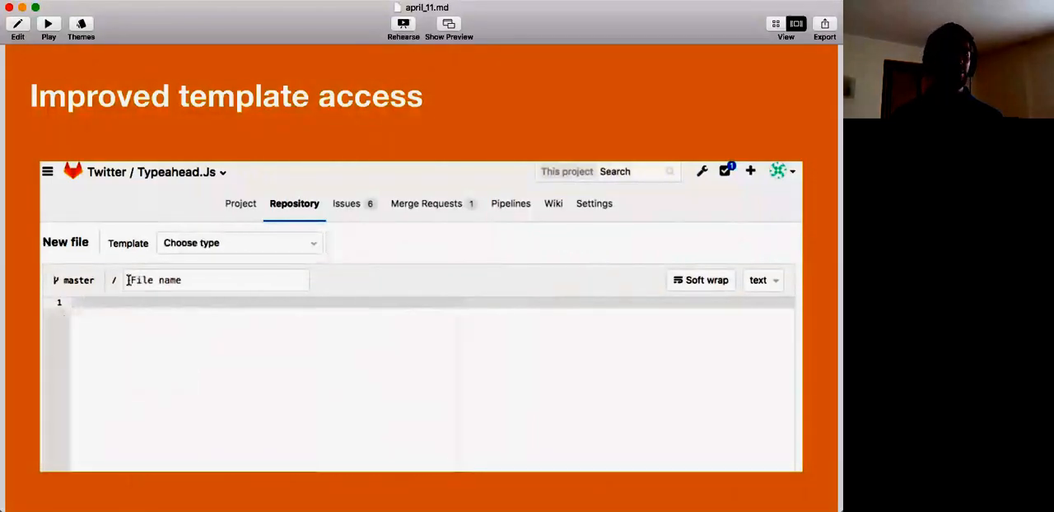
- Finish interacting with the template demo and advance to the Other cool improvements slide
left_click(239, 242)
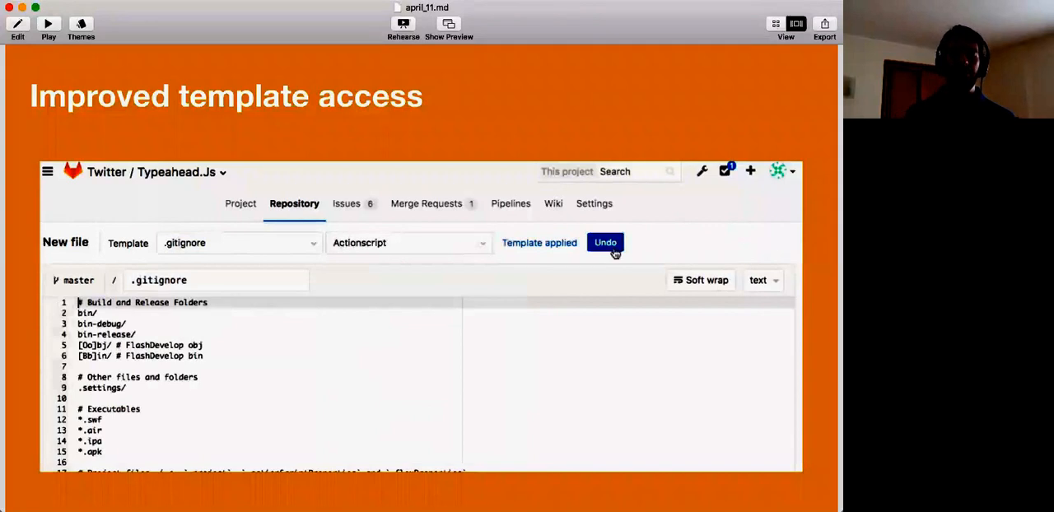
left_click(606, 242)
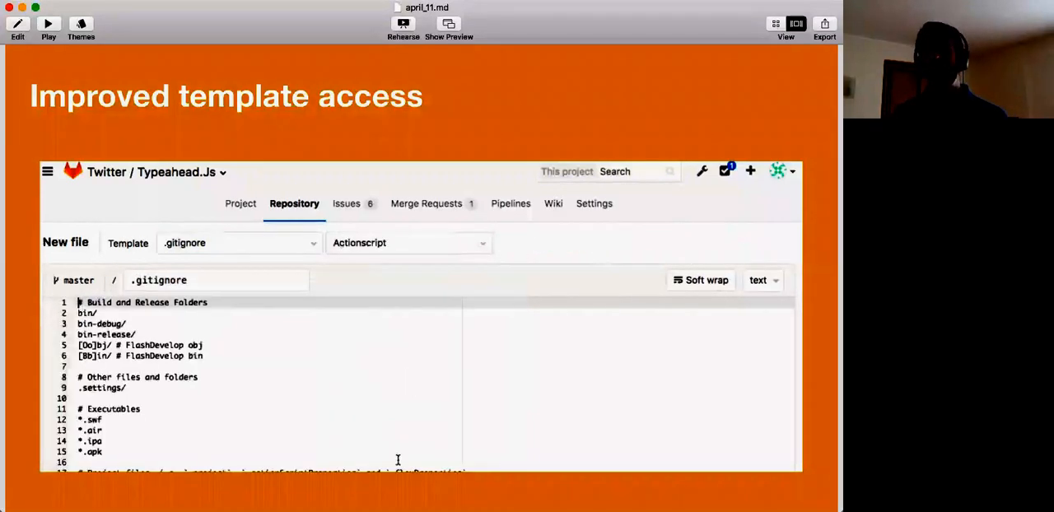
left_click(238, 243)
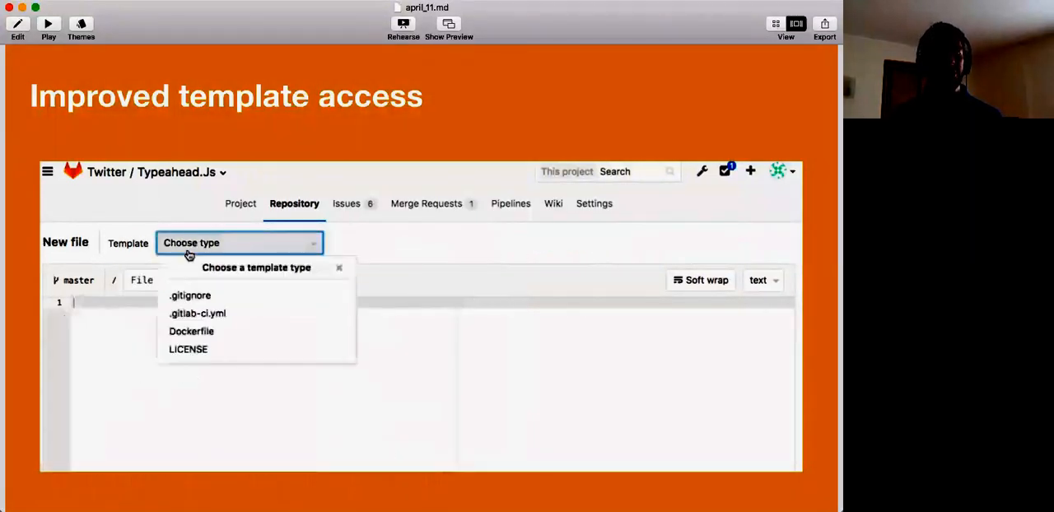
left_click(189, 295)
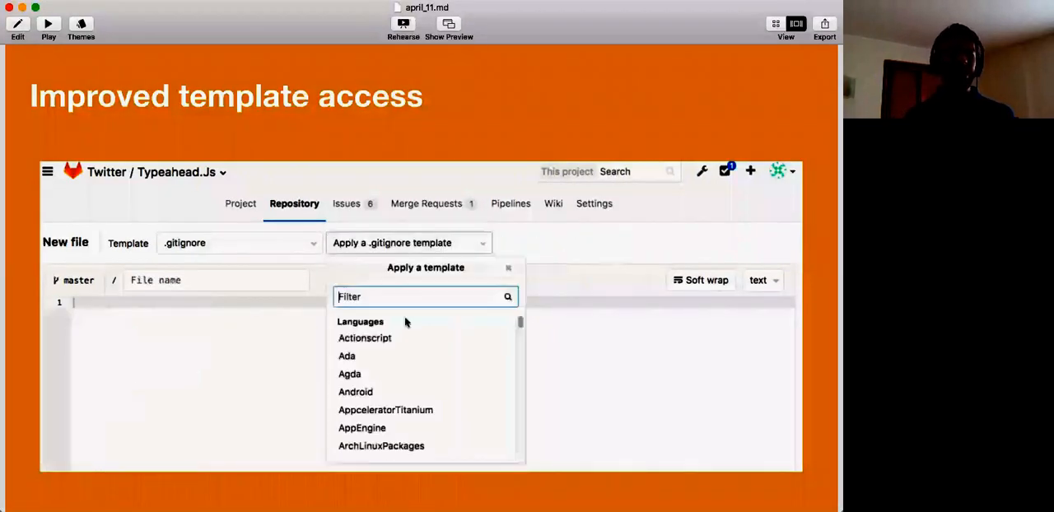
left_click(366, 338)
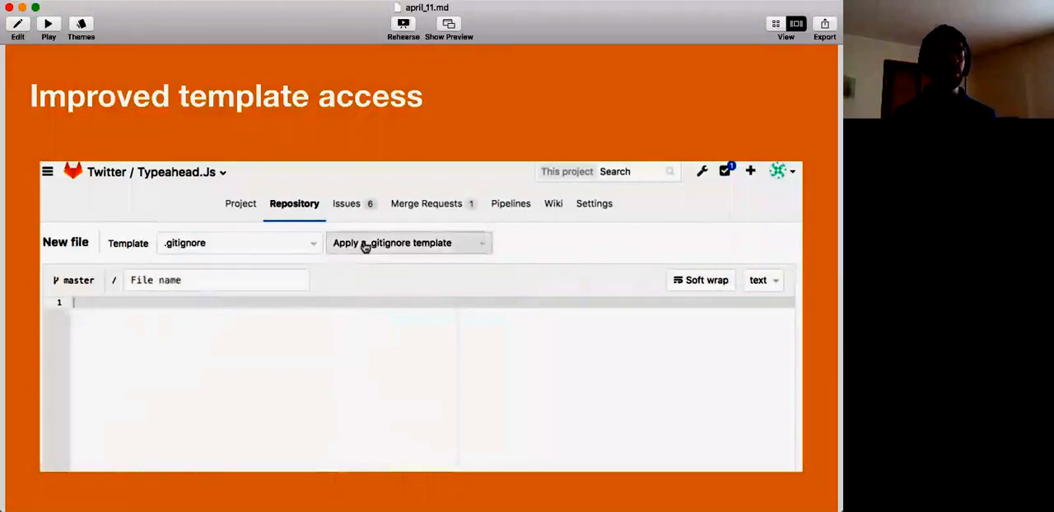
left_click(392, 242)
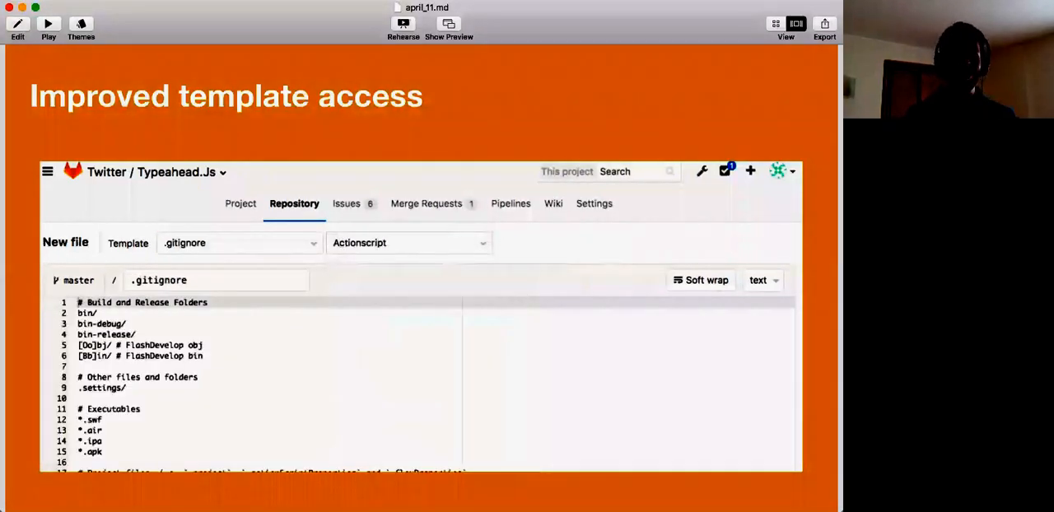
left_click(409, 243)
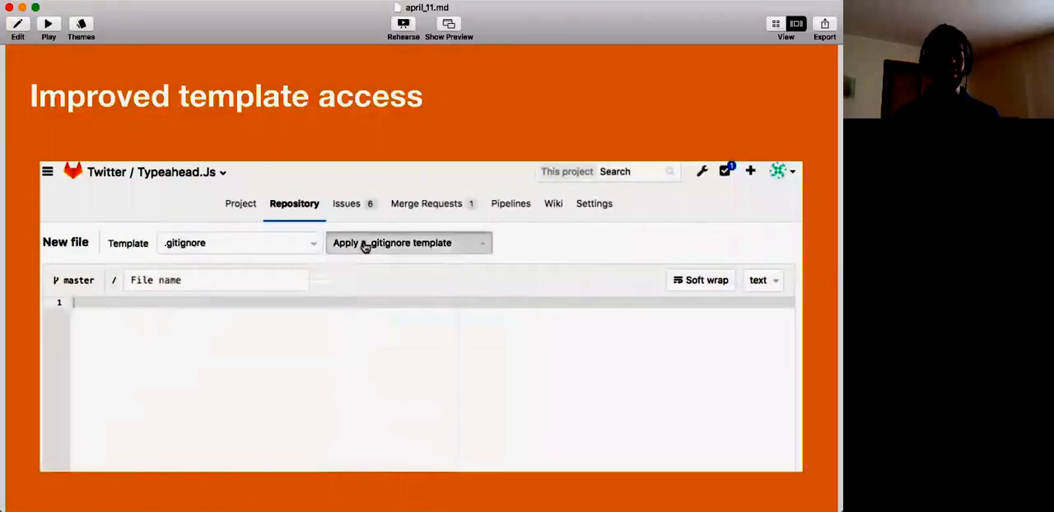
left_click(391, 242)
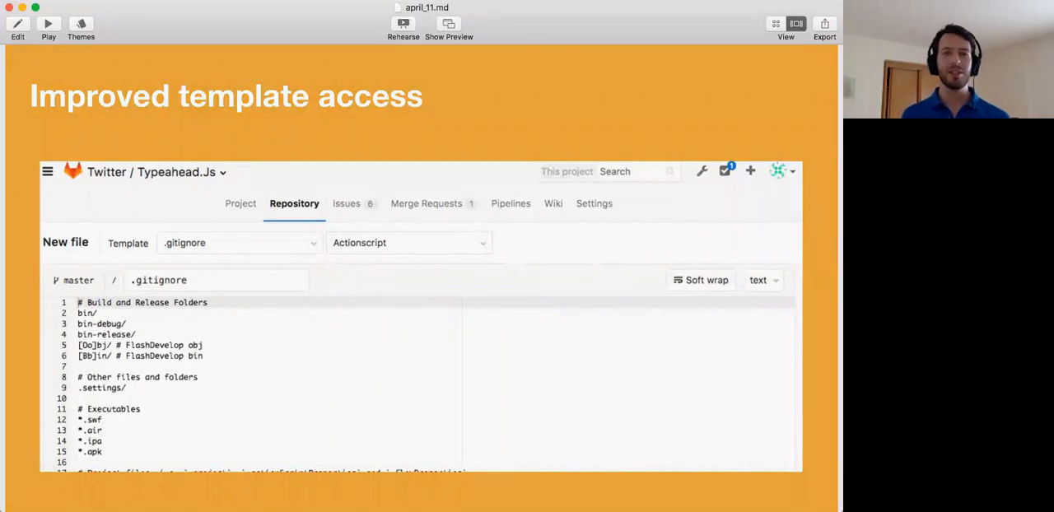
key("right")
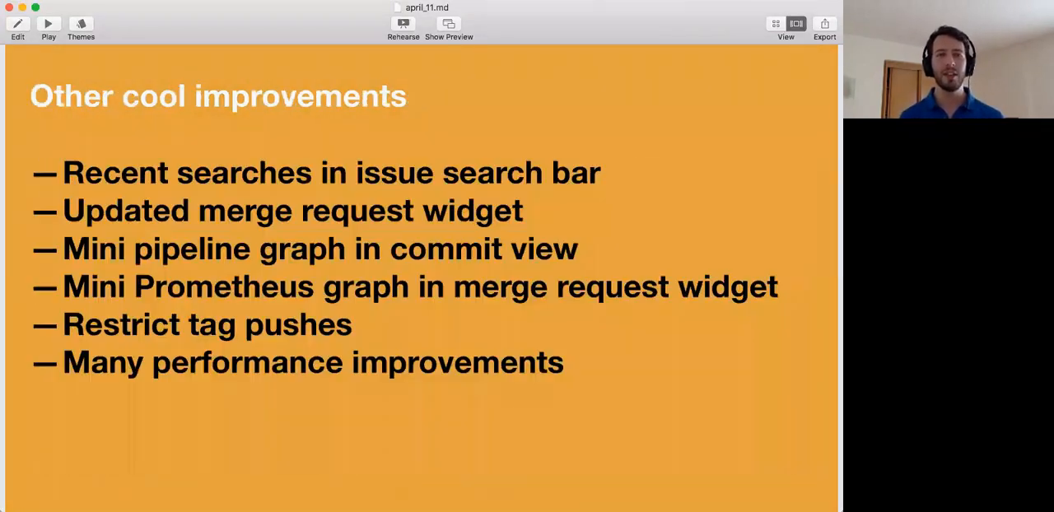